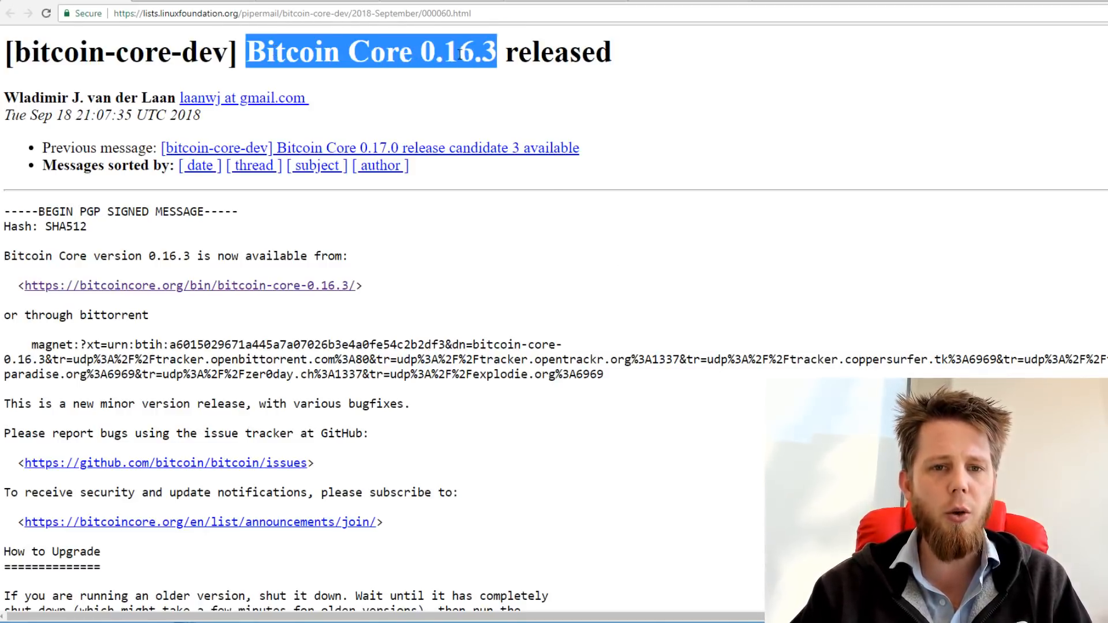
# Scroll the 0.16.3 release page to the Denial-of-Service vulnerability heading and highlight it
pyautogui.click(495, 52)
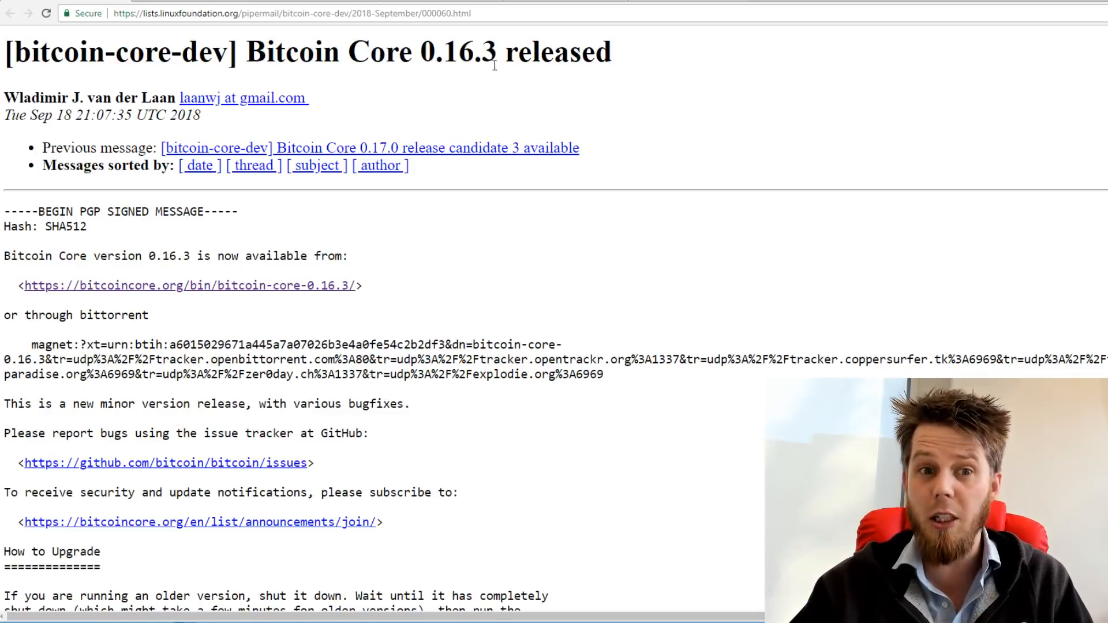
pyautogui.scroll(-3)
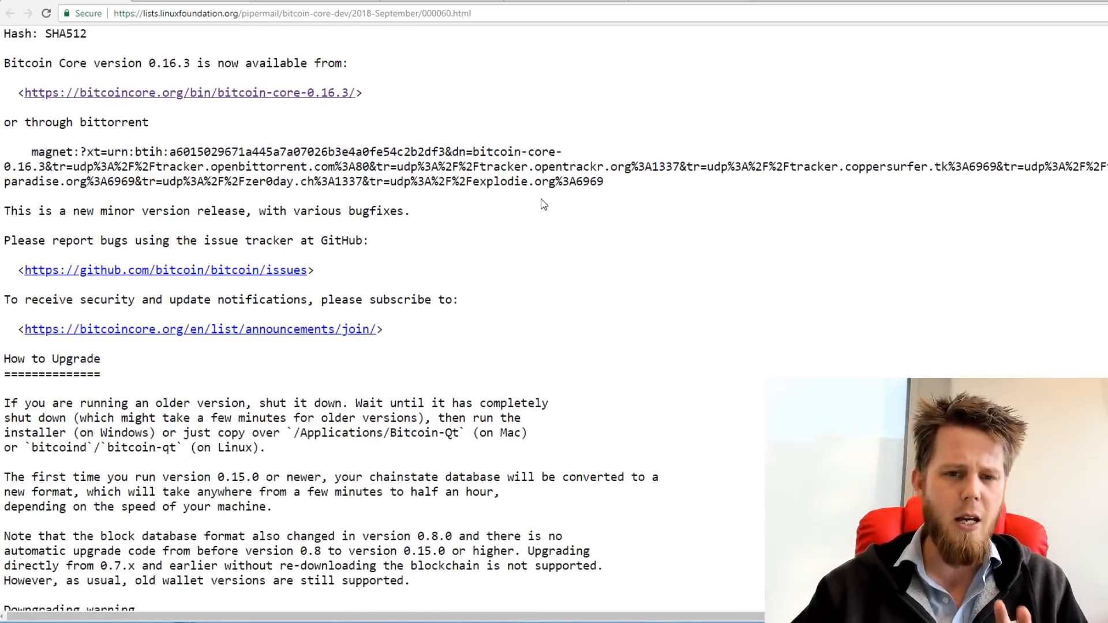
pyautogui.moveTo(536, 198)
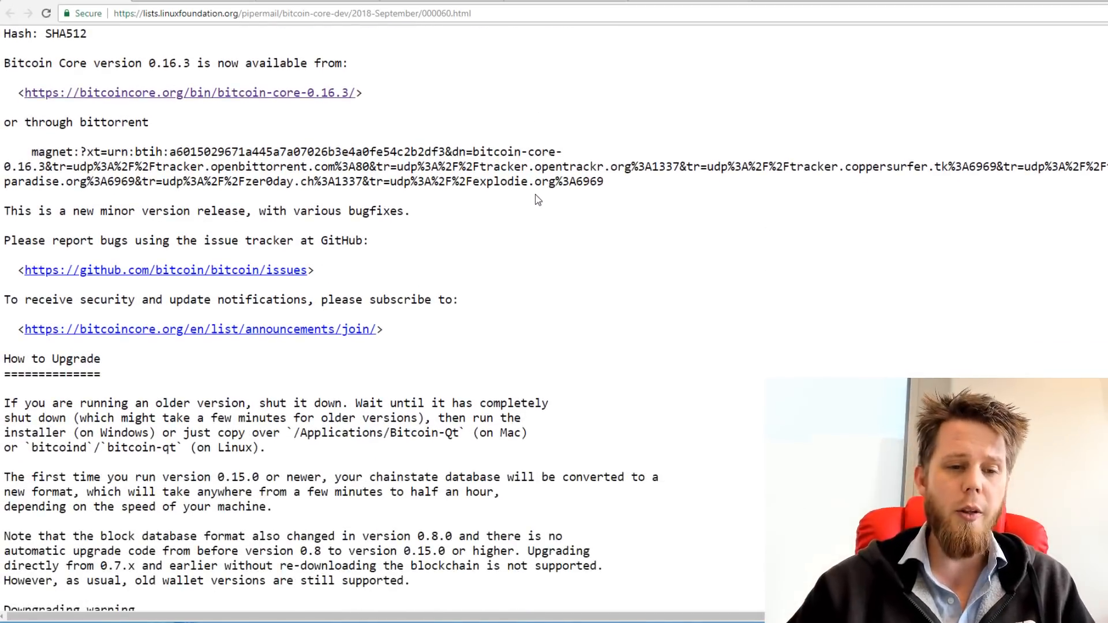
pyautogui.scroll(-3)
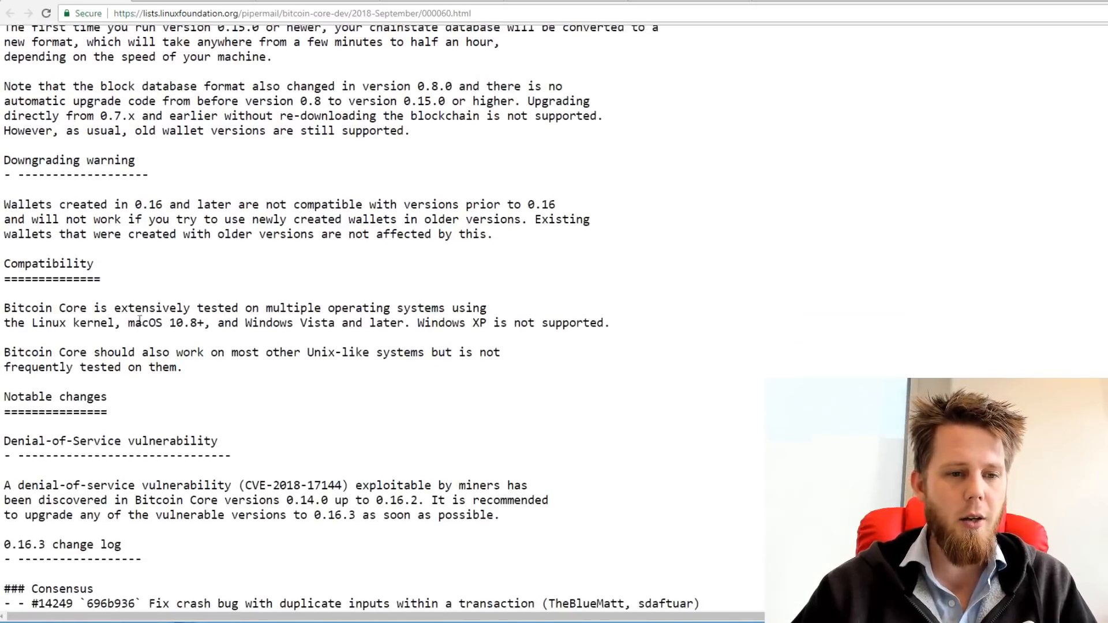
pyautogui.doubleClick(109, 441)
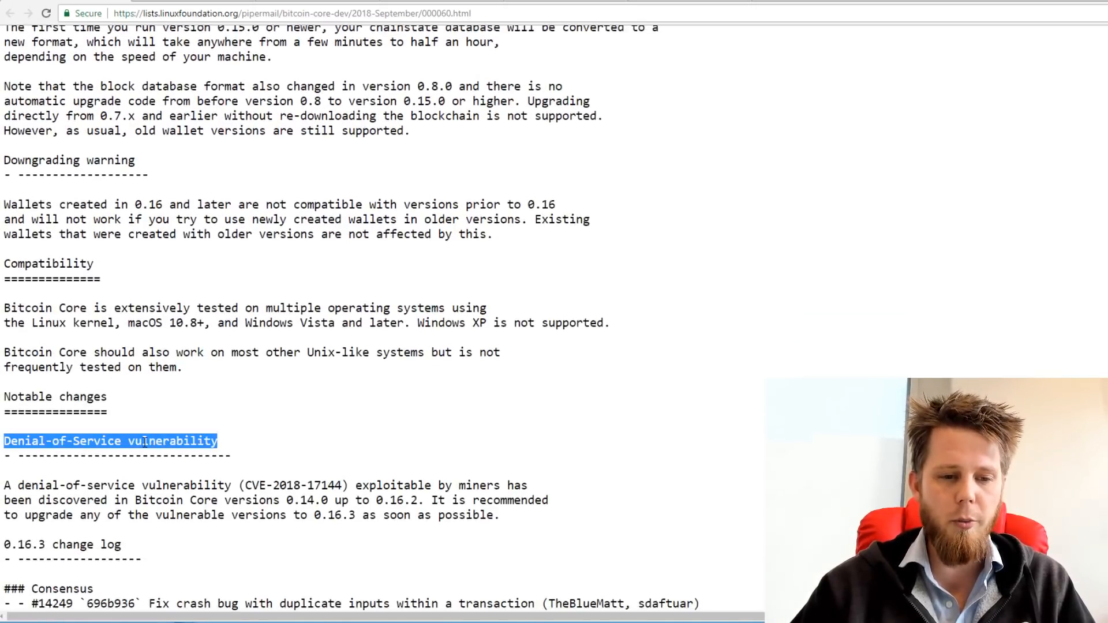
pyautogui.scroll(-3)
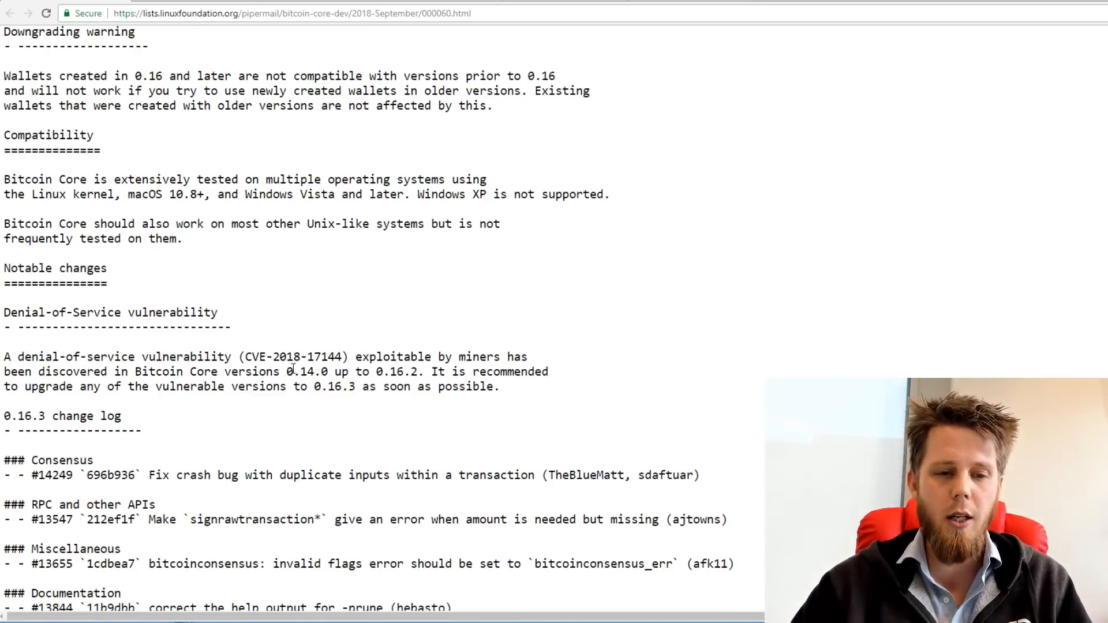
# Highlight the recommendation to upgrade to 0.16.3, then continue down to the change log
pyautogui.doubleClick(307, 372)
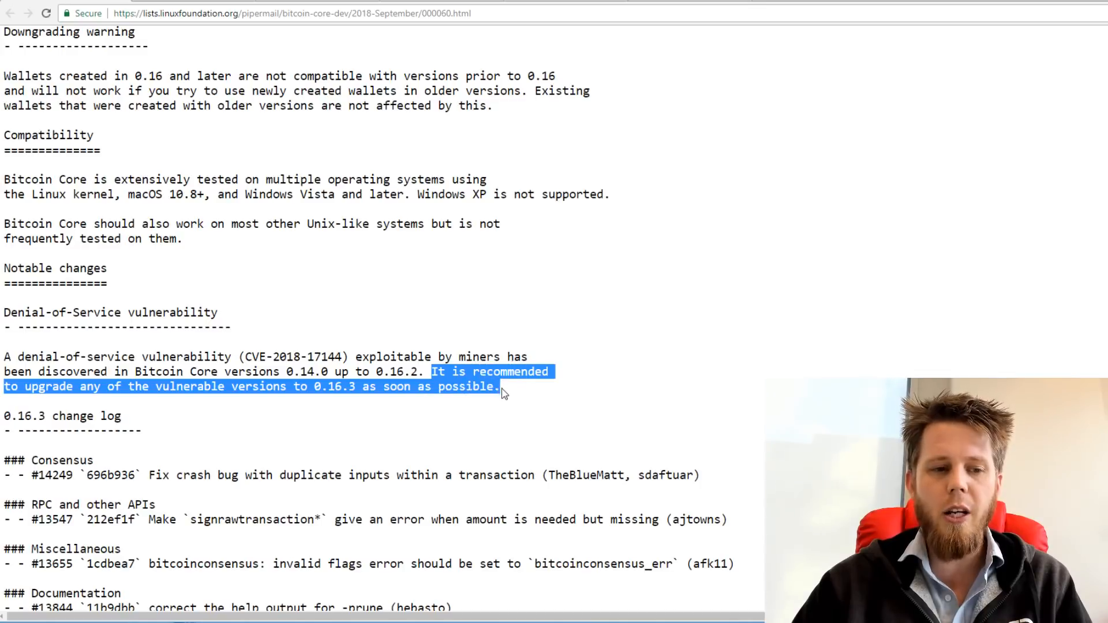
pyautogui.click(526, 390)
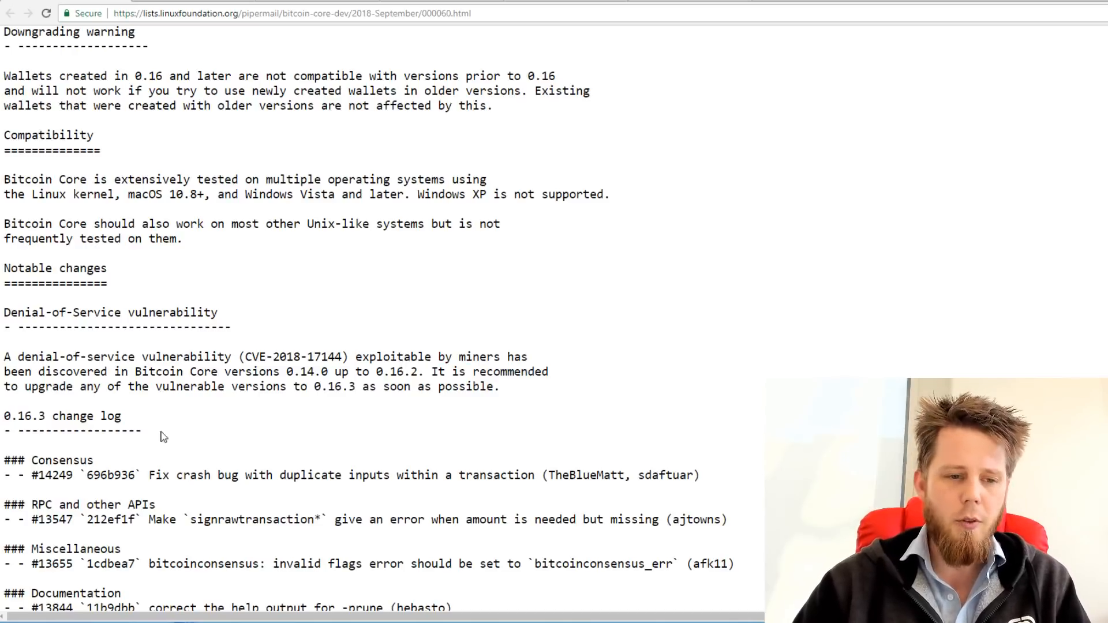
pyautogui.scroll(-3)
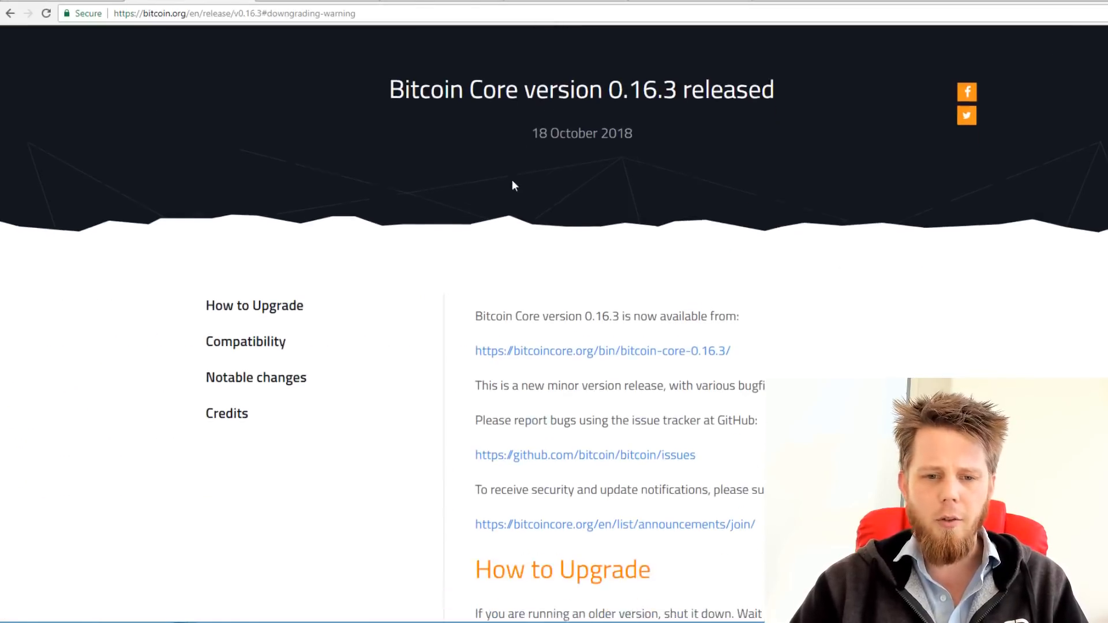
pyautogui.scroll(-3)
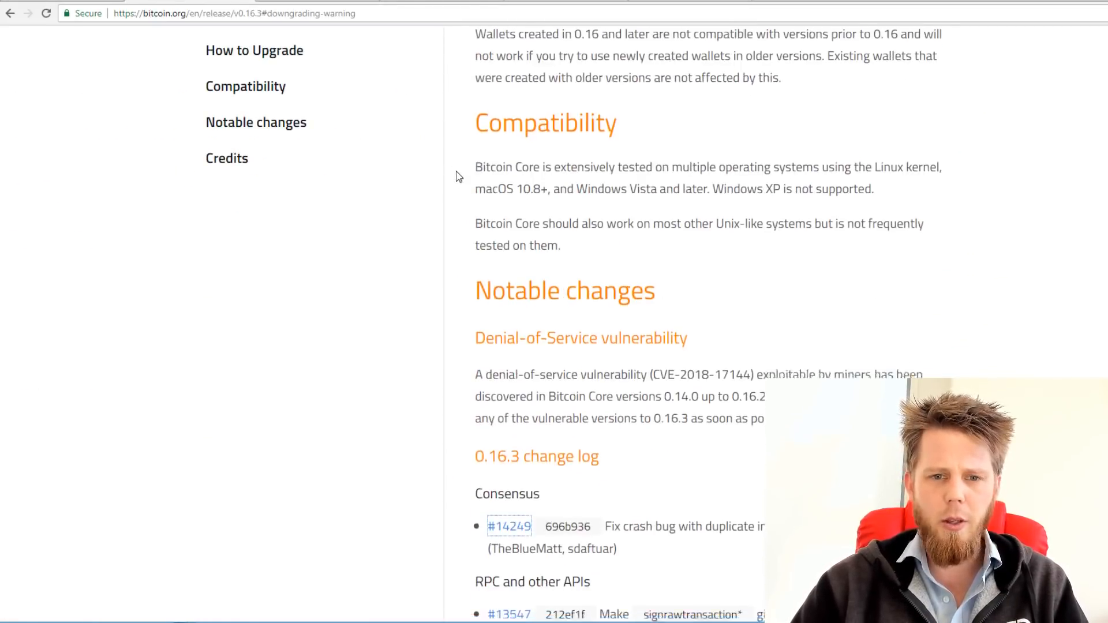
pyautogui.scroll(-3)
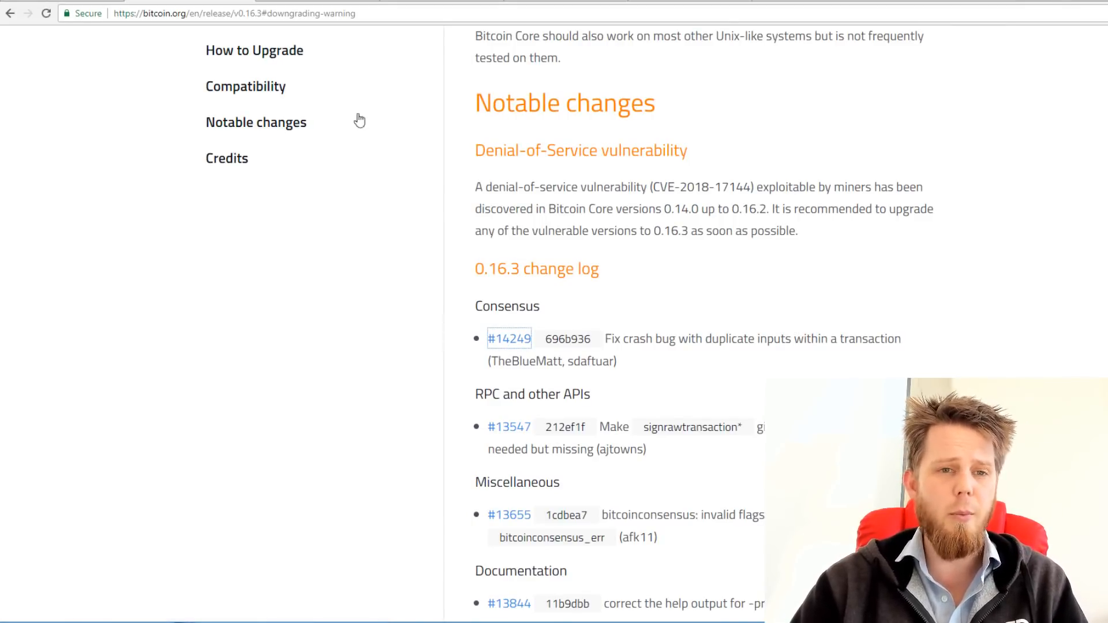
# Follow the change-log link to pull request #14247 and scroll through its merged conversation
pyautogui.click(508, 338)
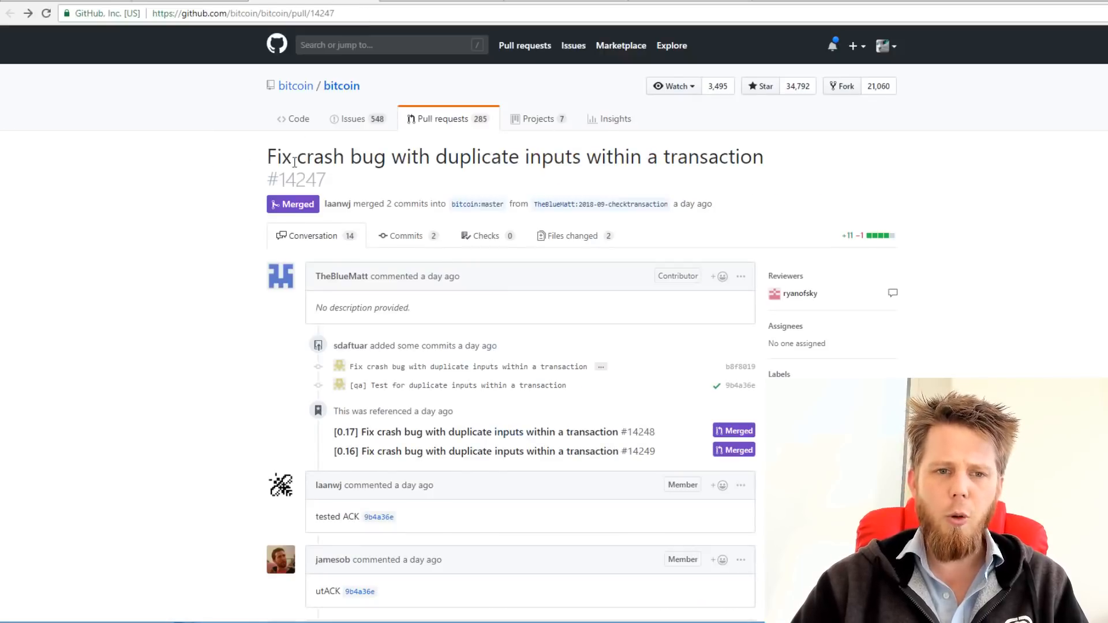
pyautogui.moveTo(395, 174)
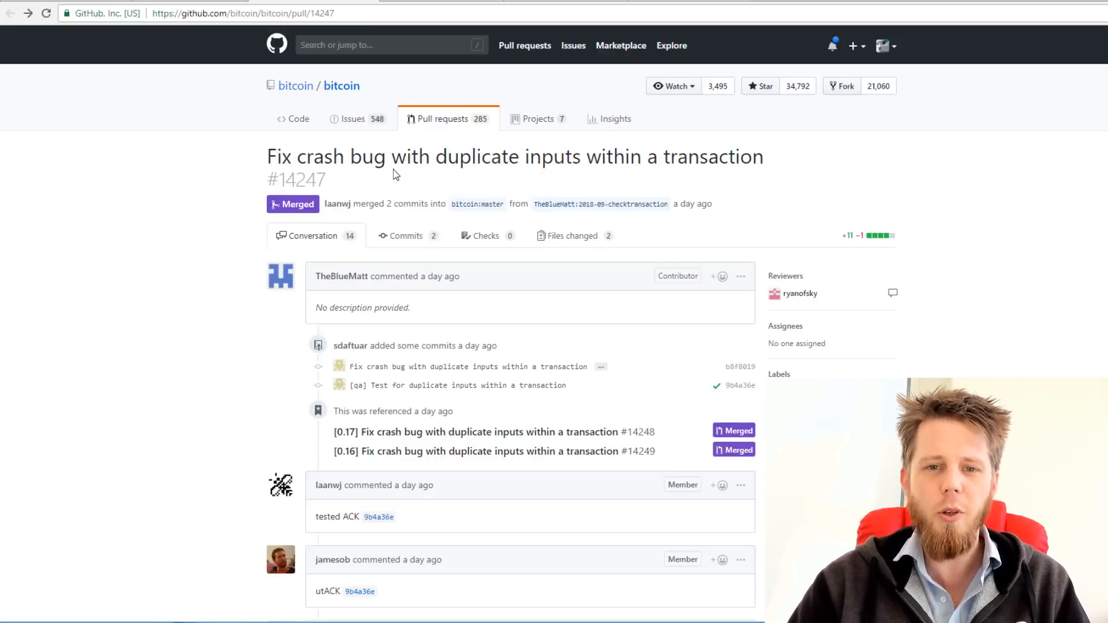
pyautogui.scroll(-3)
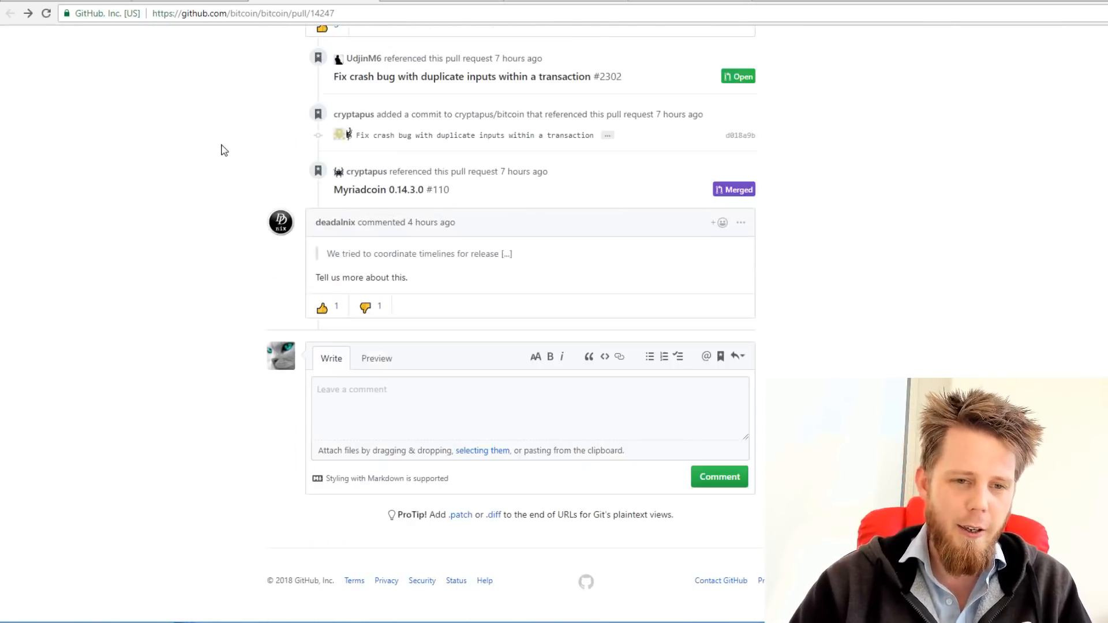
pyautogui.scroll(3)
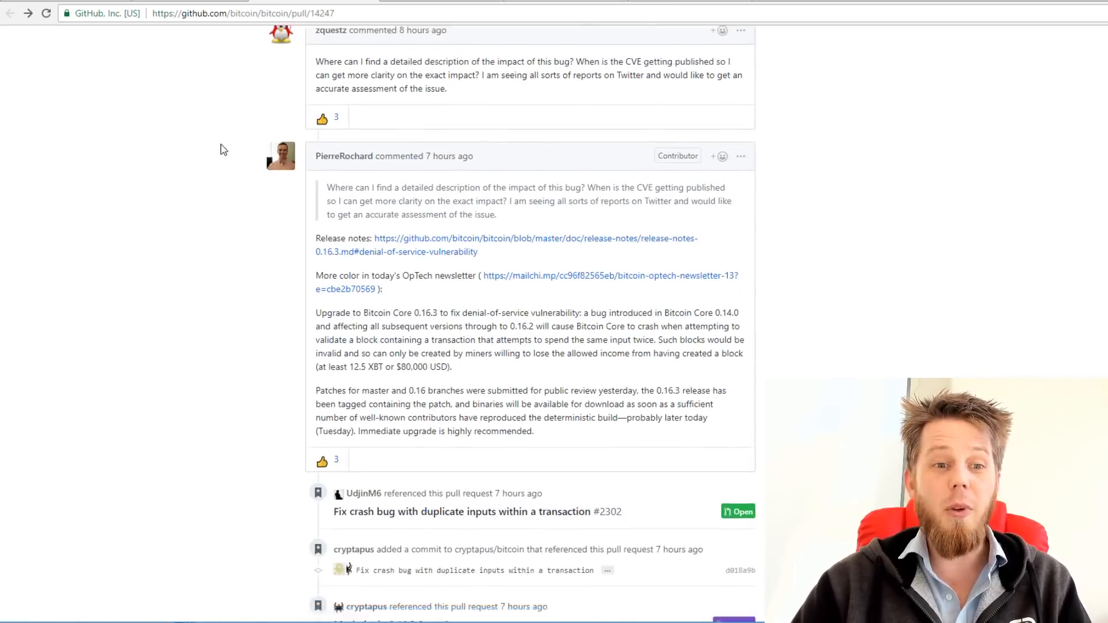
pyautogui.scroll(-3)
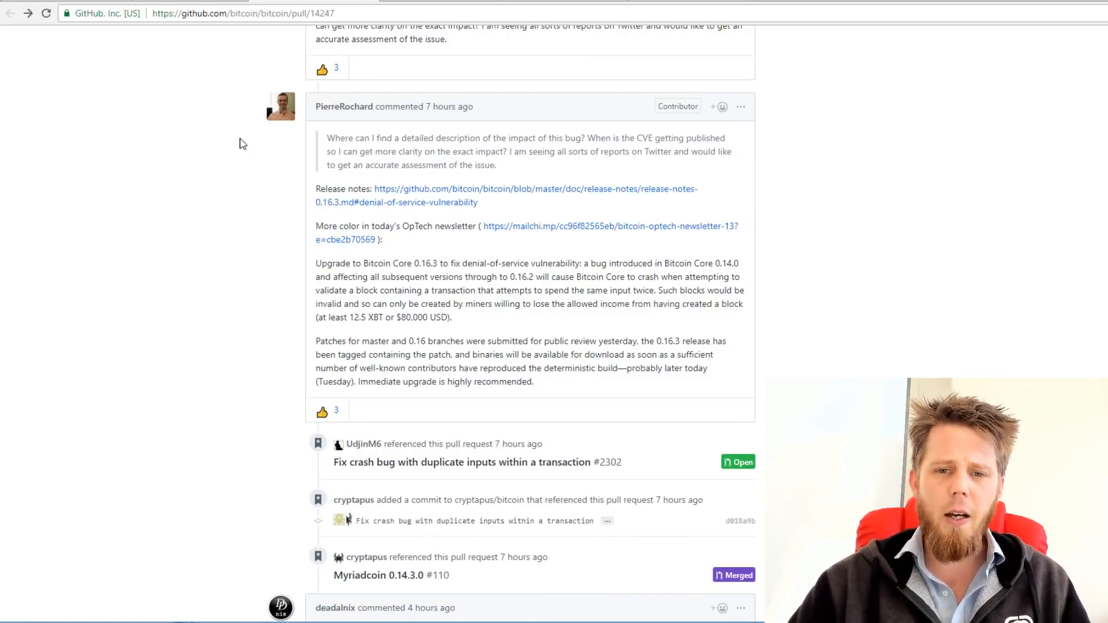
pyautogui.moveTo(260, 226)
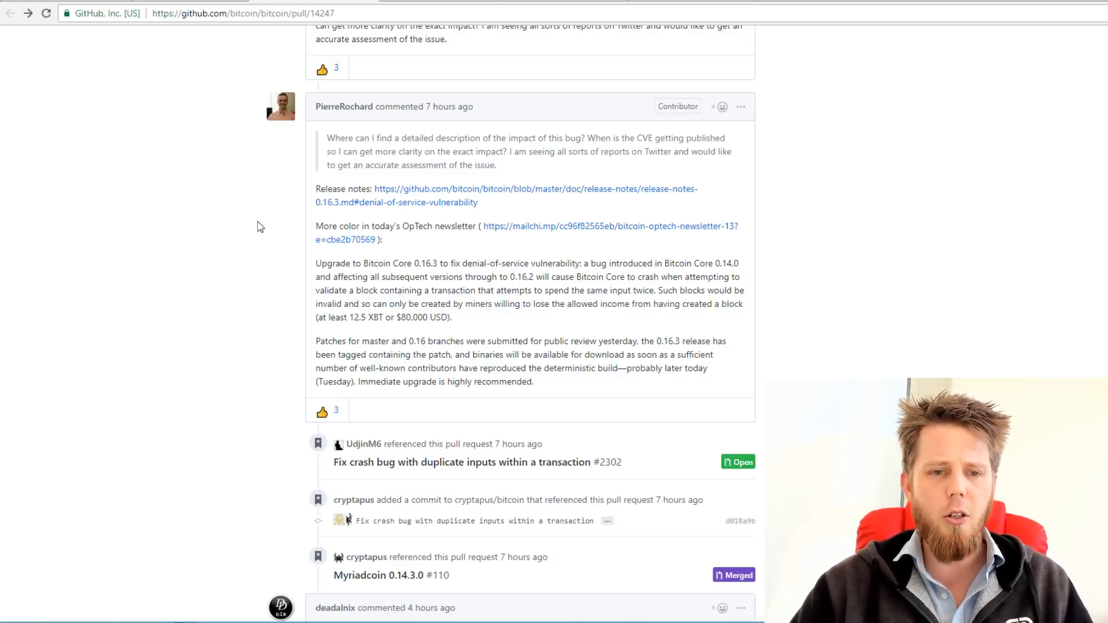
pyautogui.moveTo(404, 260)
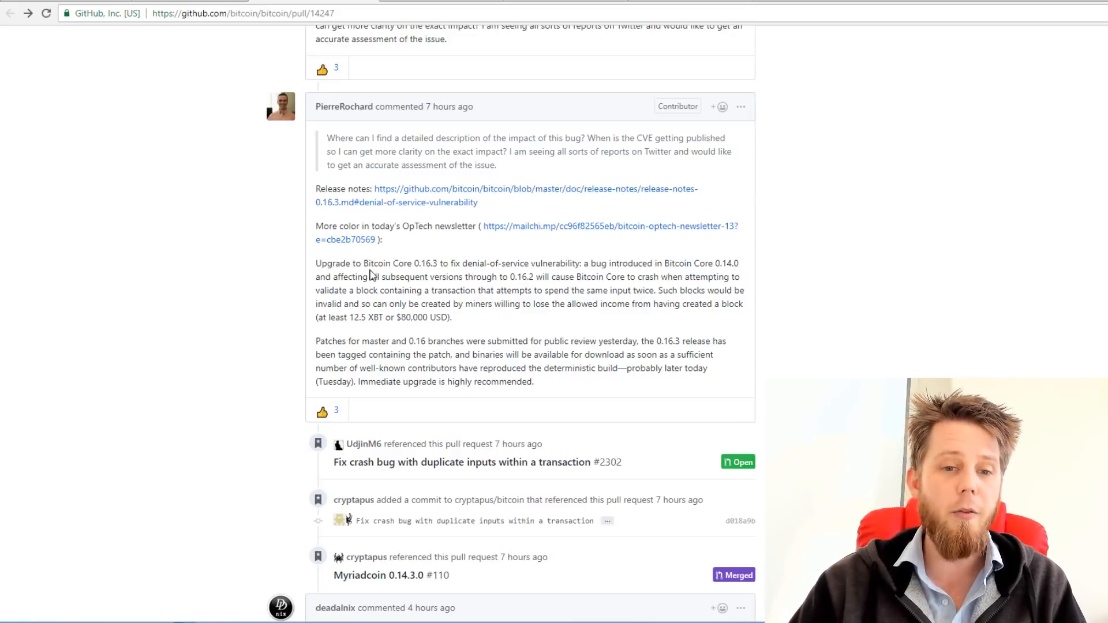
pyautogui.moveTo(580, 276)
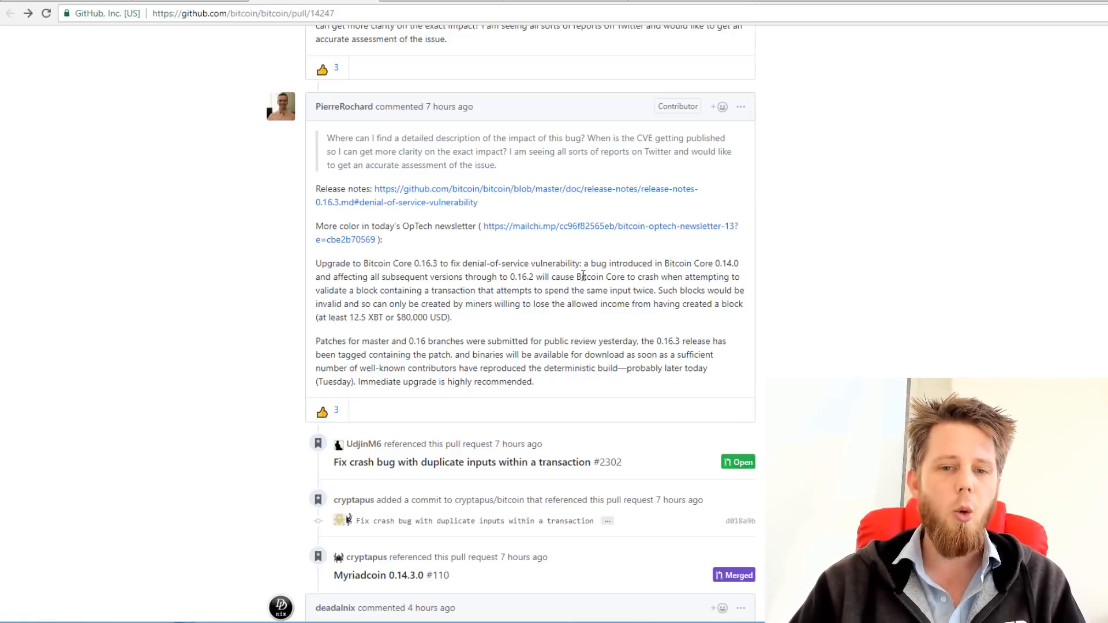
pyautogui.doubleClick(589, 275)
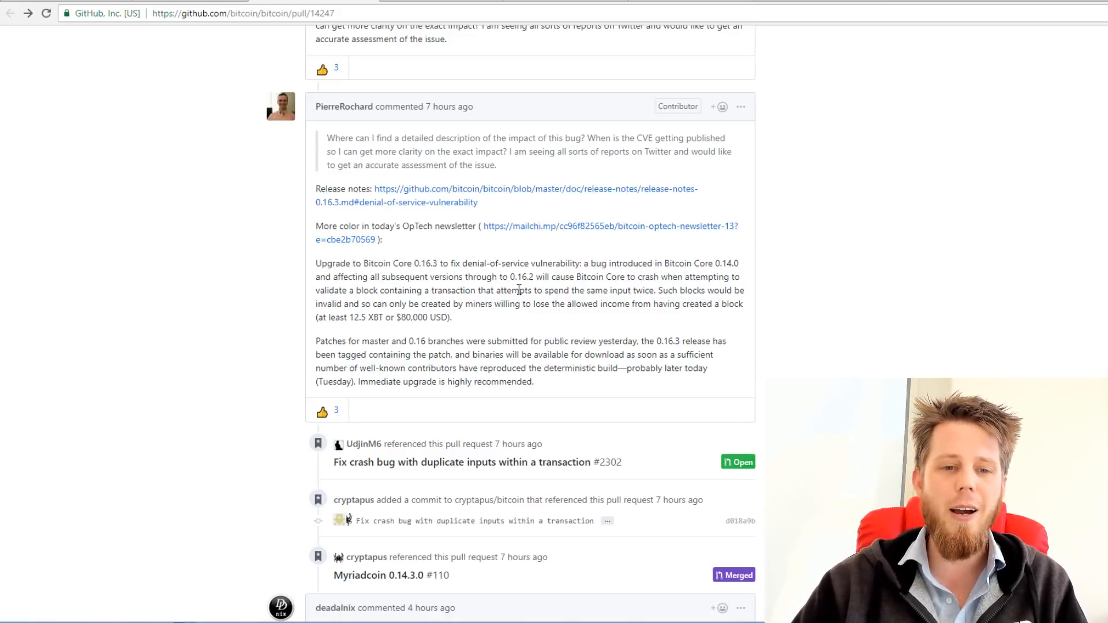
pyautogui.moveTo(282, 294)
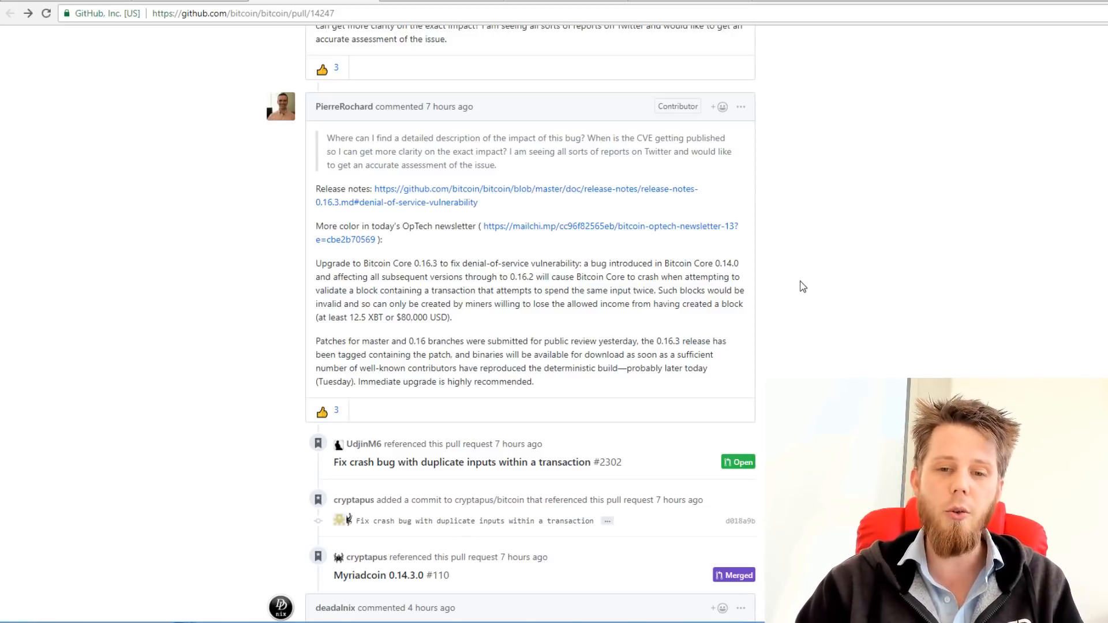
pyautogui.moveTo(476, 320)
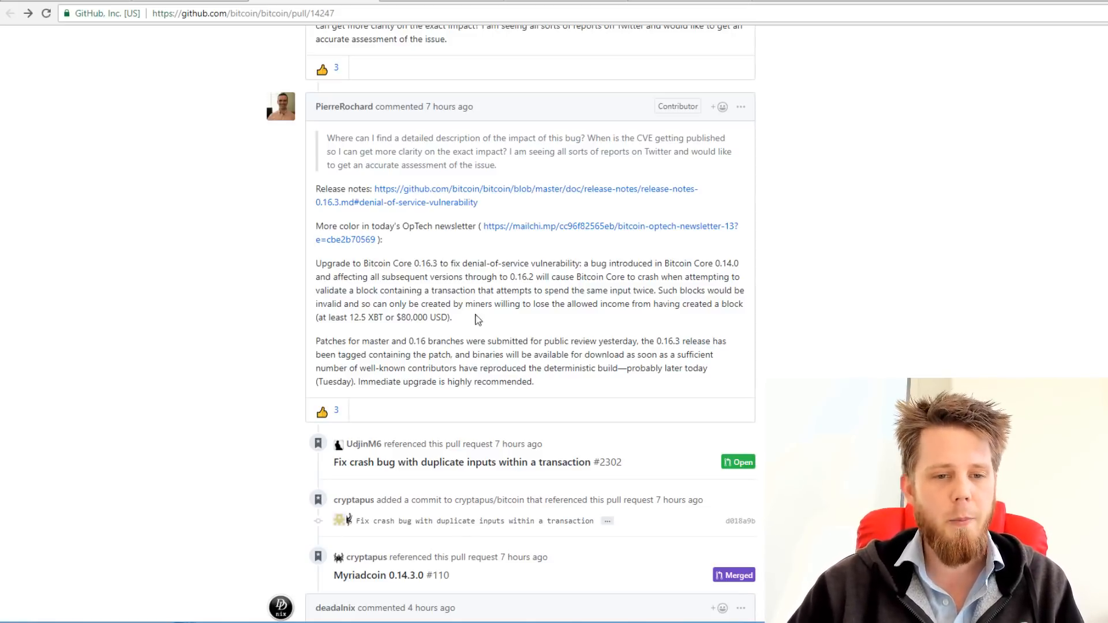
pyautogui.doubleClick(358, 318)
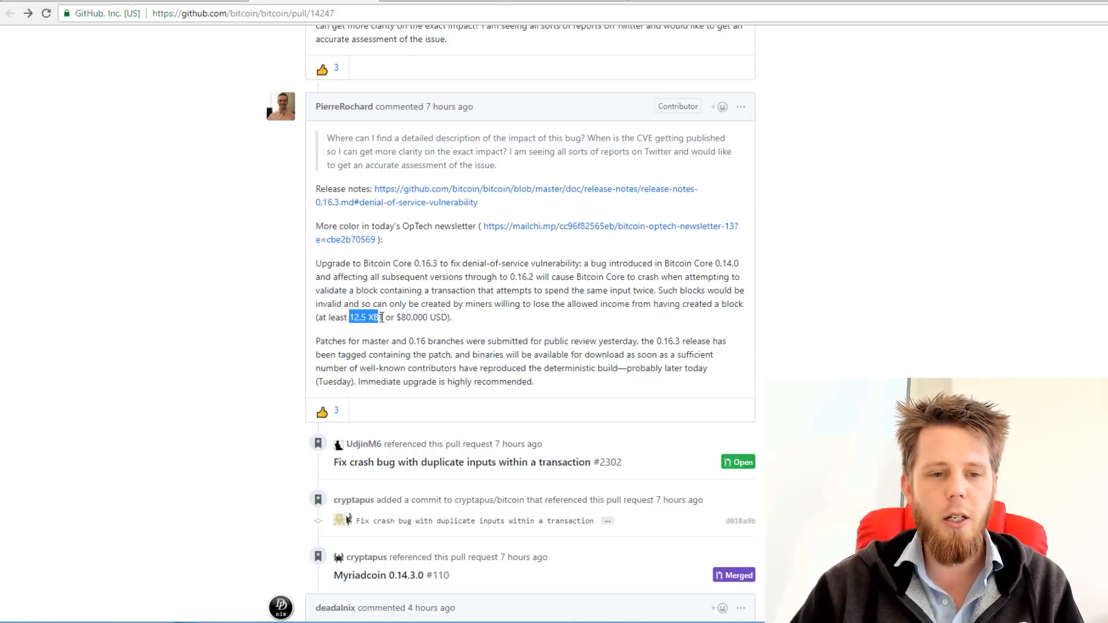